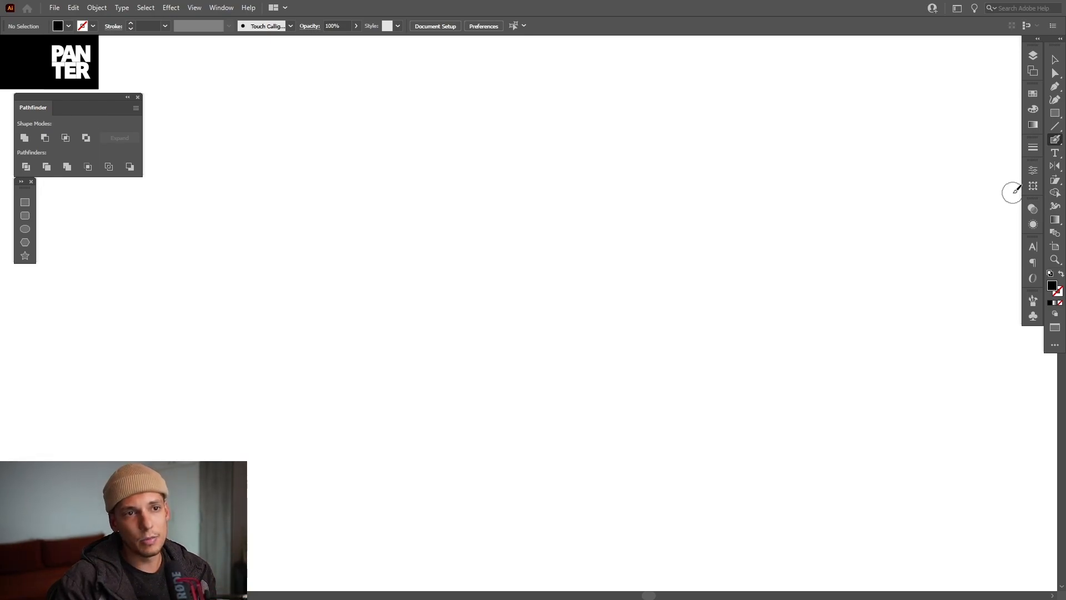
mouse_move(1055, 345)
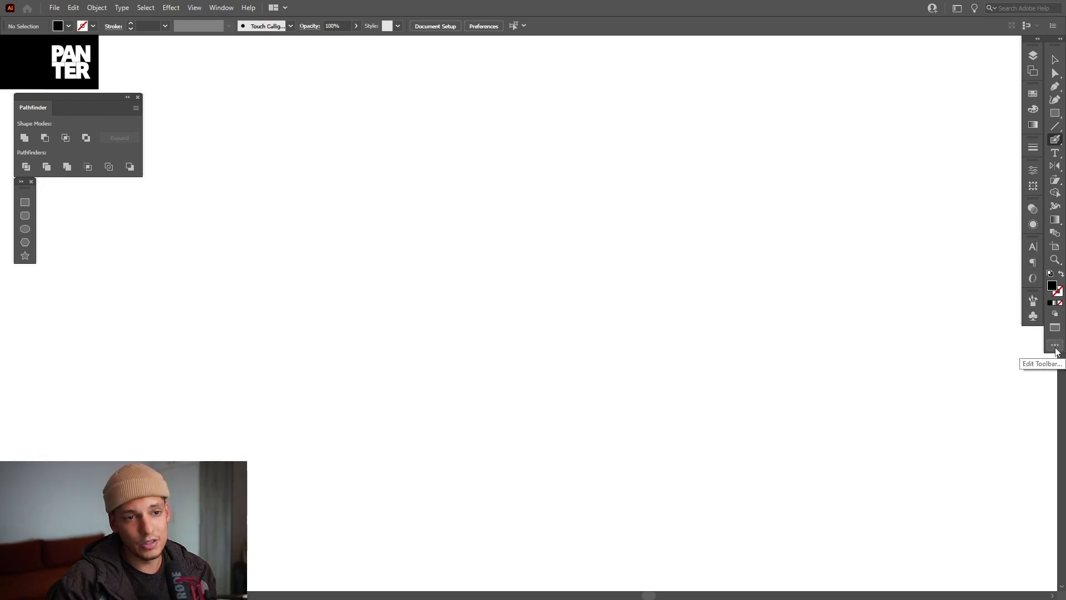
Open the All Tools drawer from the Edit Toolbar button
left_click(1055, 345)
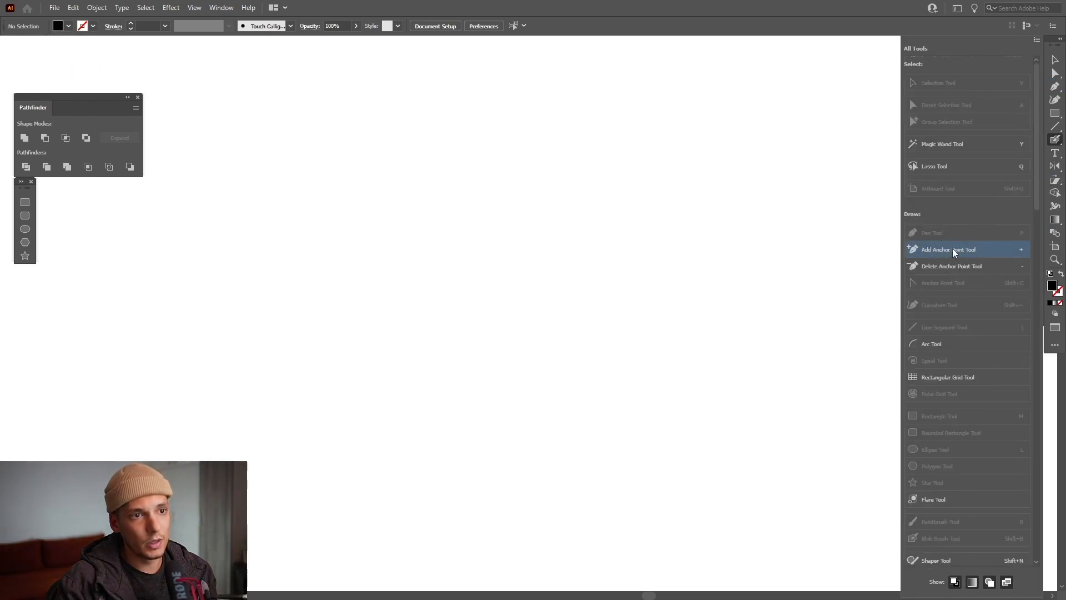
Choose the Blob Brush Tool and paint a long, thick black slanted test stroke
left_click(1036, 39)
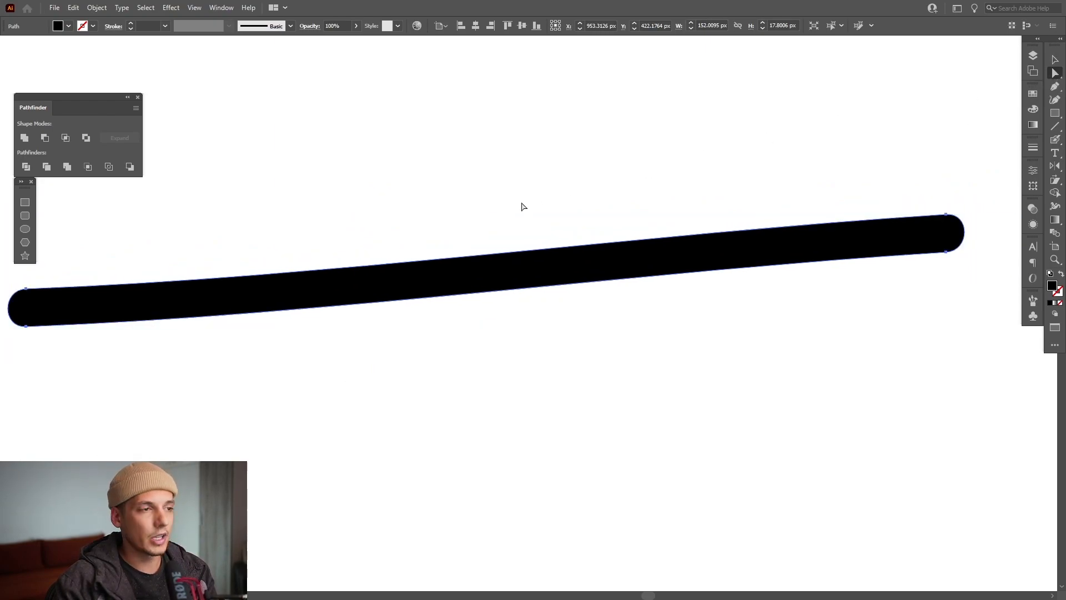
left_click_drag(945, 229, 730, 149)
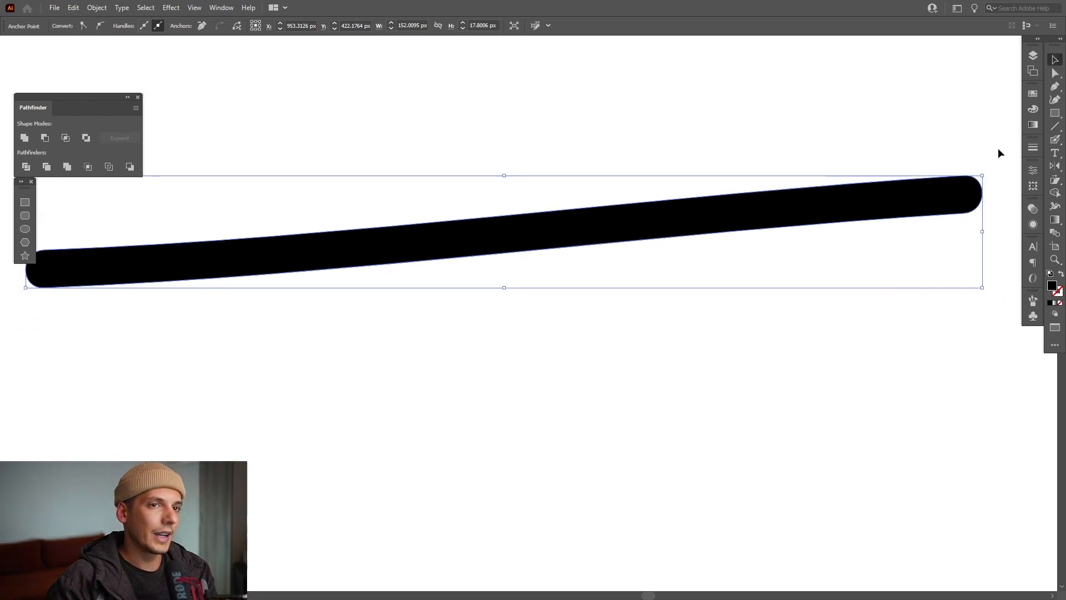
Delete the test stroke and switch back to the Blob Brush Tool
left_click(1032, 139)
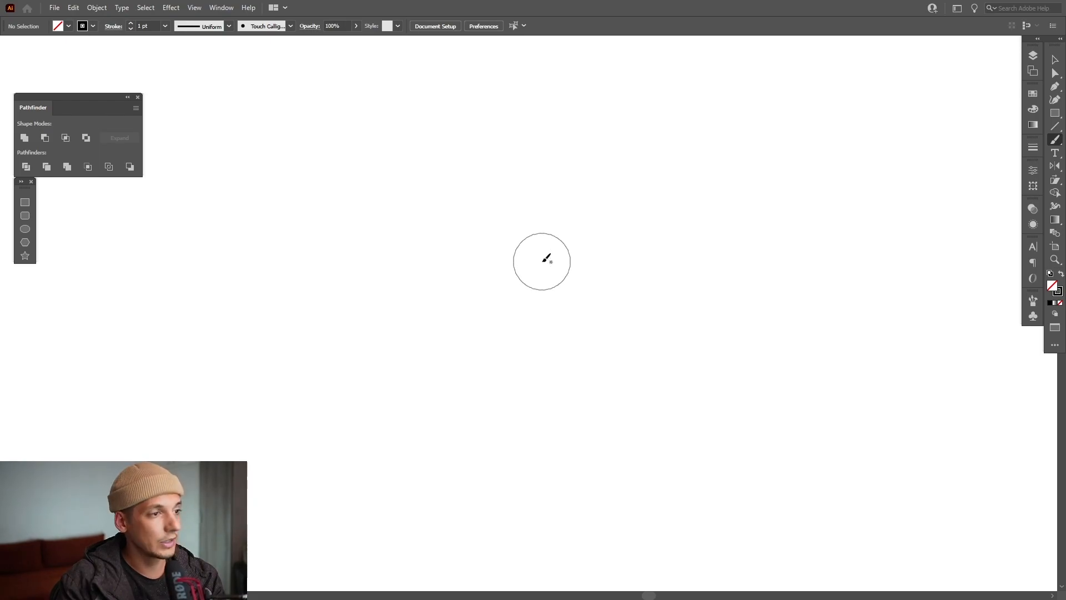
Paint the bear head outline, ears, eyes, nose and smile with thick Blob Brush strokes
left_click_drag(542, 261, 631, 270)
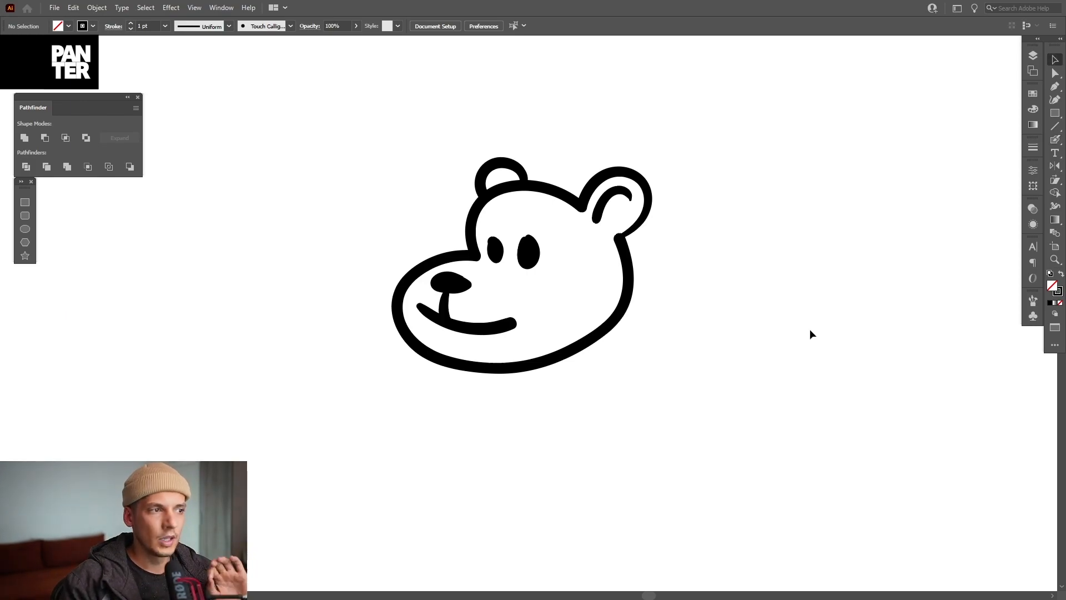
mouse_move(994, 151)
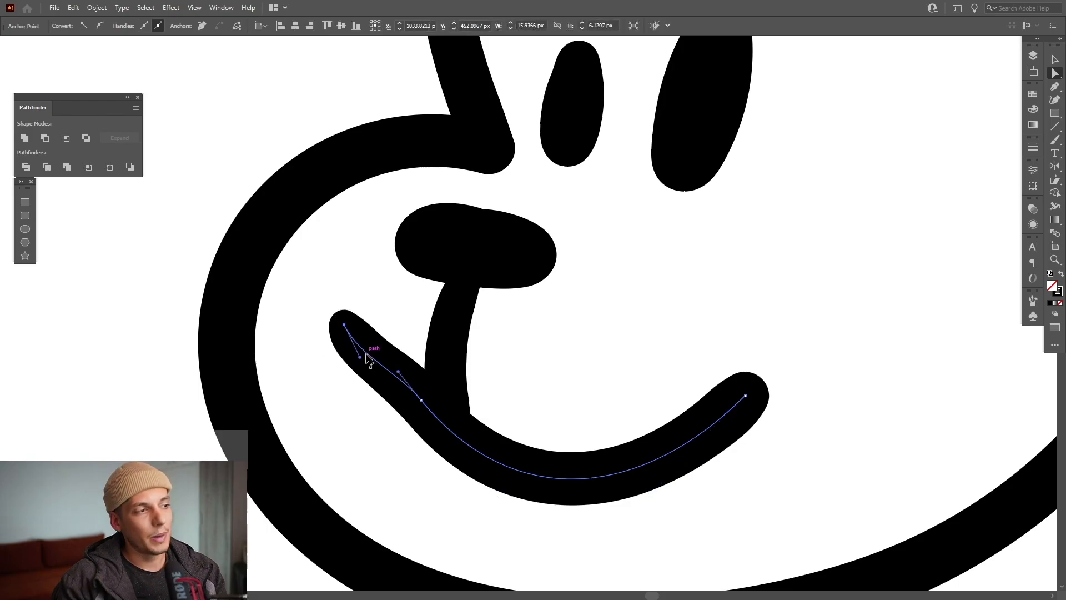
Zoom in and edit the smile path's anchor points with the Direct Selection Tool
key("space")
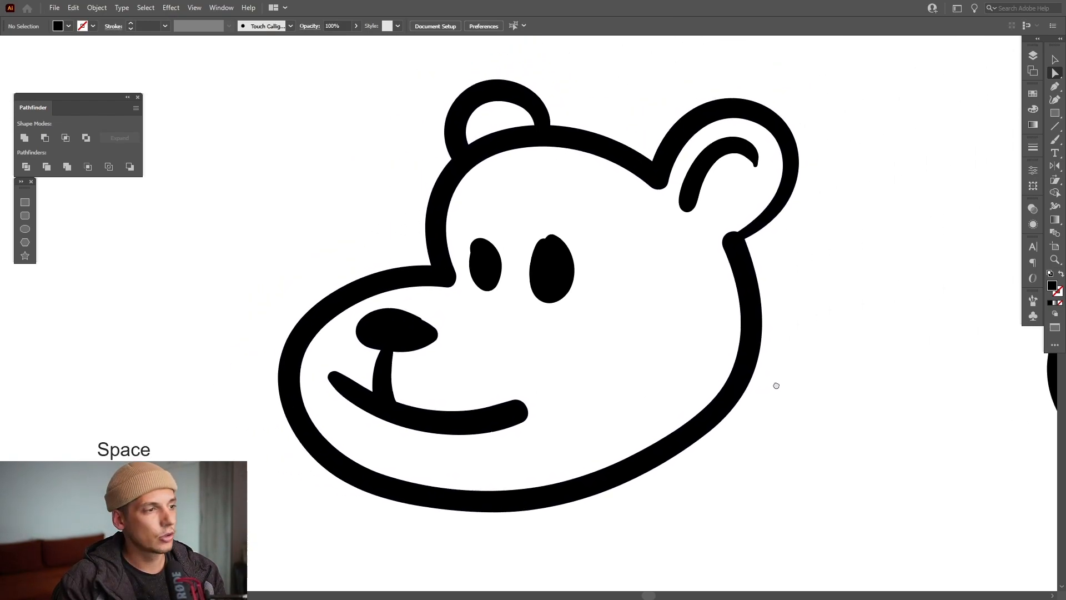
left_click(1056, 141)
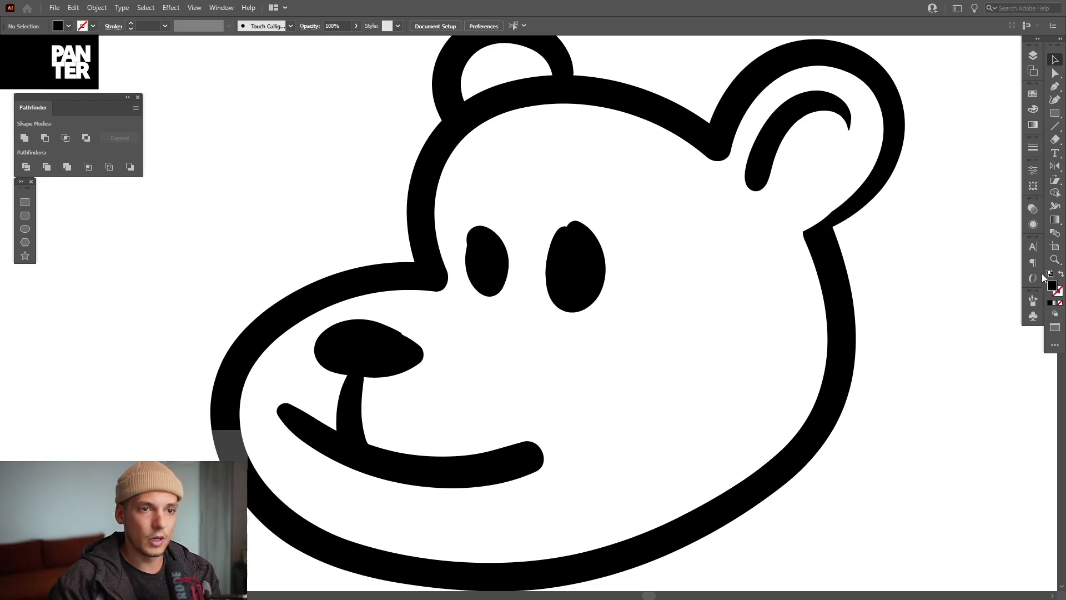
Build a head-shaped fill over the bear outline and color it brown
left_click(1032, 93)
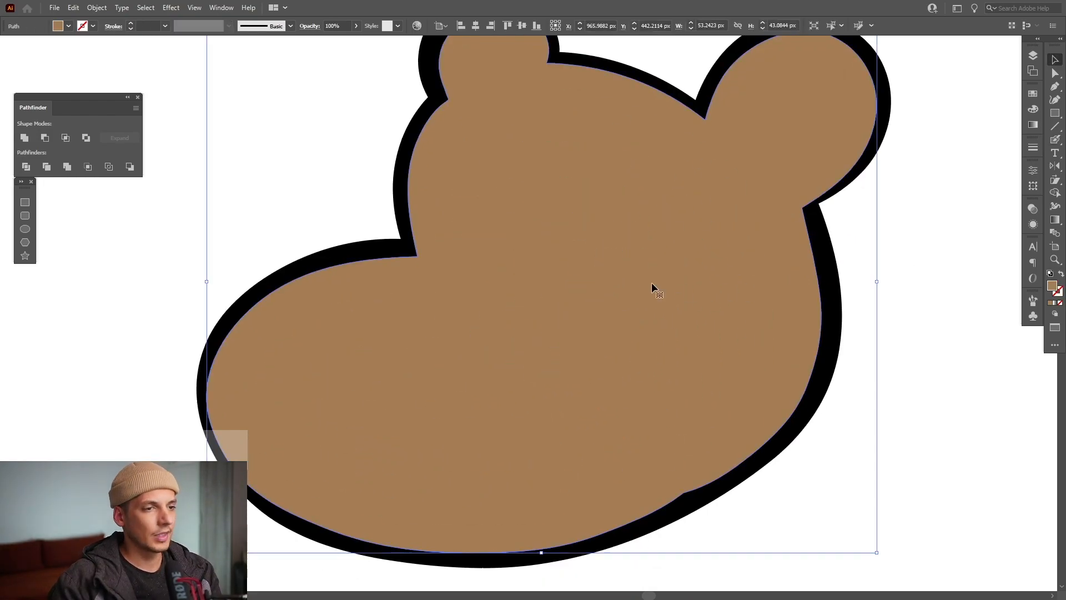
mouse_move(661, 315)
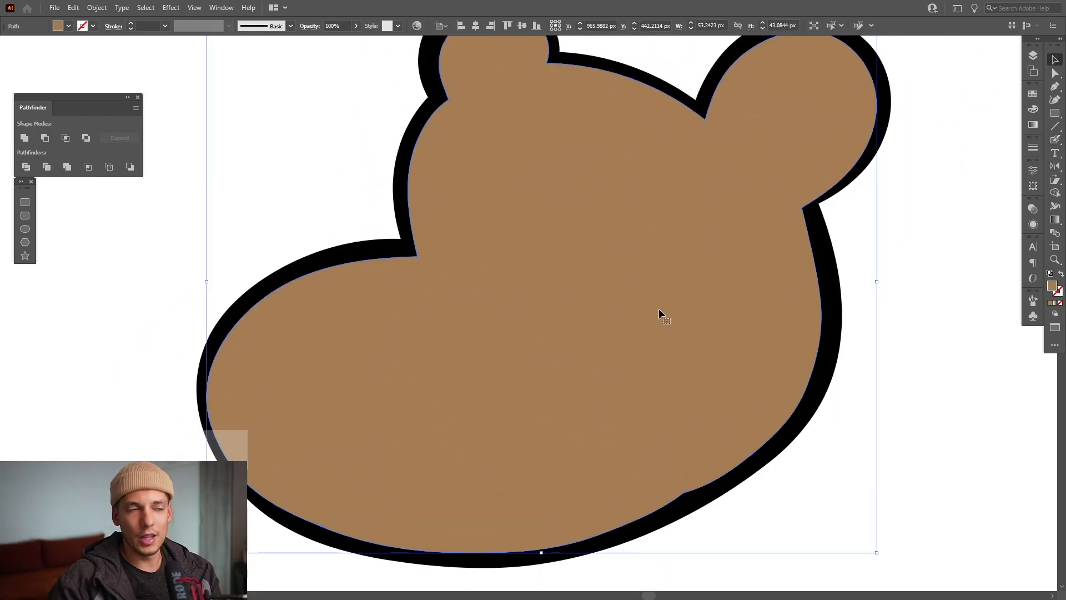
Send the brown fill to the back so the black face lines show on top
right_click(663, 315)
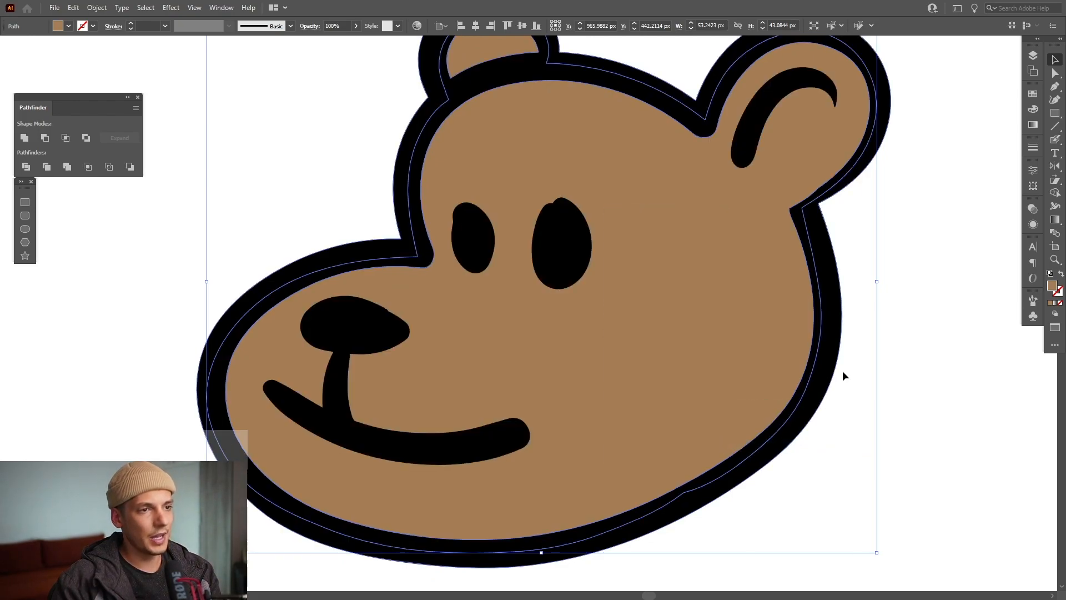
key("space")
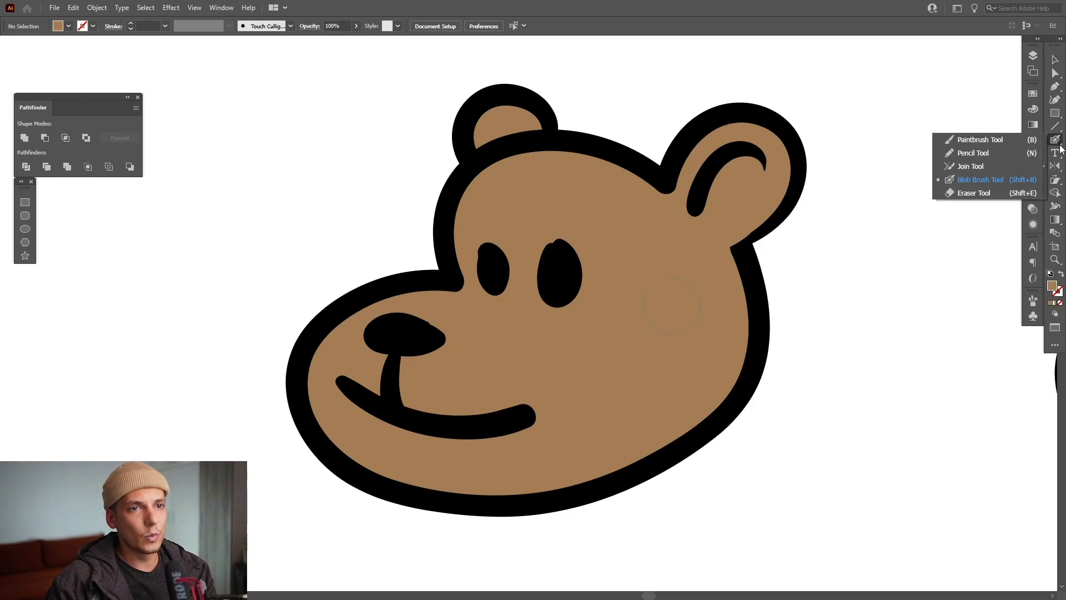
mouse_move(973, 196)
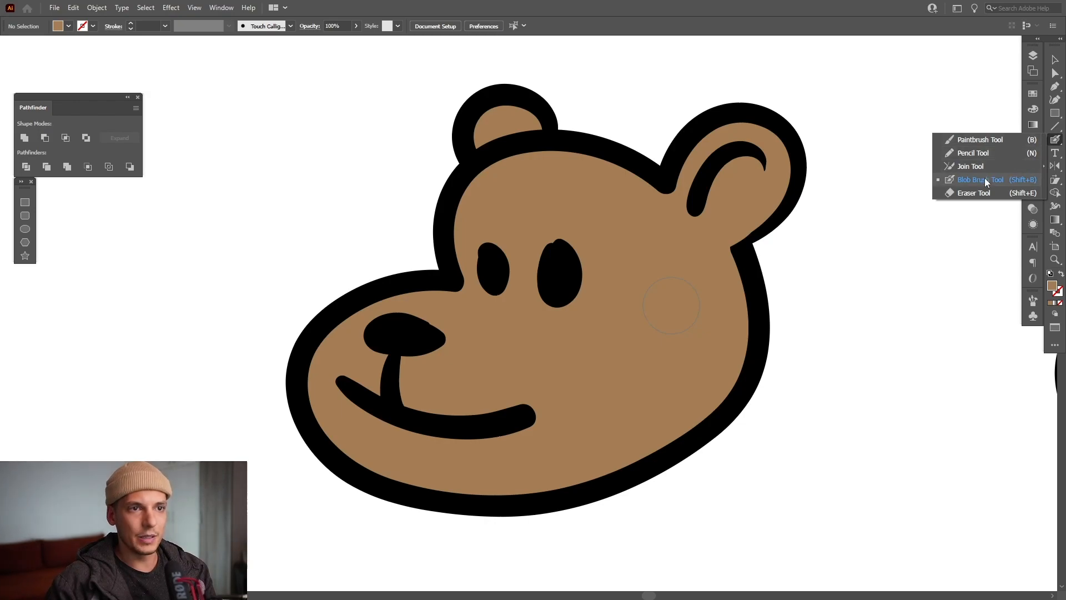
Switch back to the Blob Brush Tool from the brush tools flyout
left_click(979, 179)
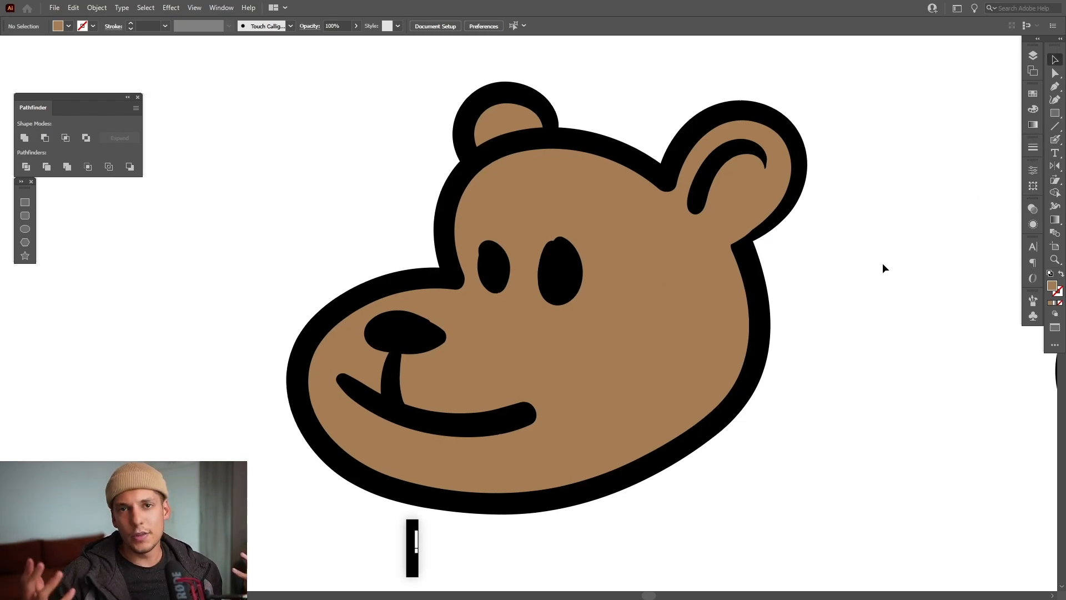